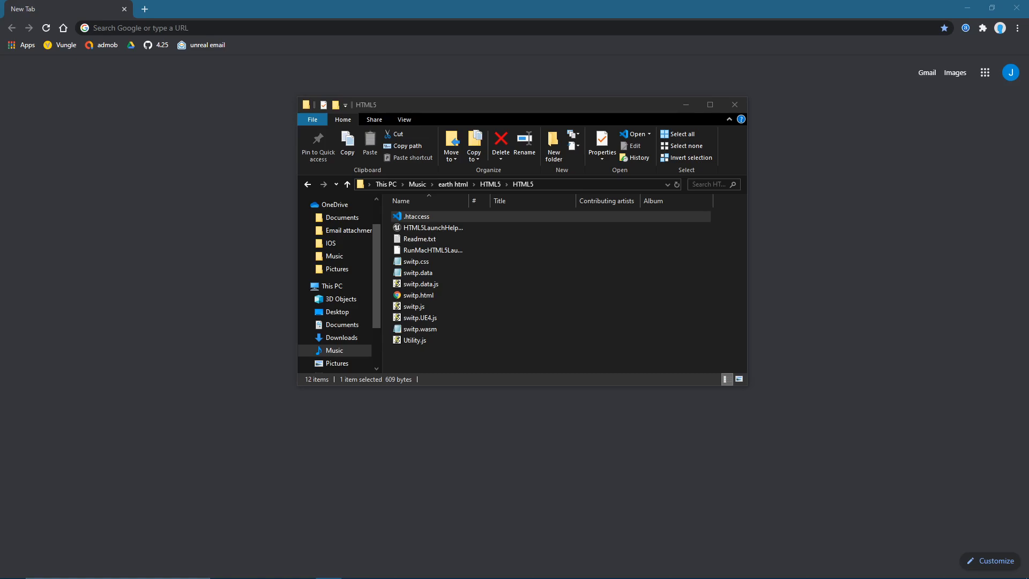
{"action": "mouse_move", "coordinate": [559, 412]}
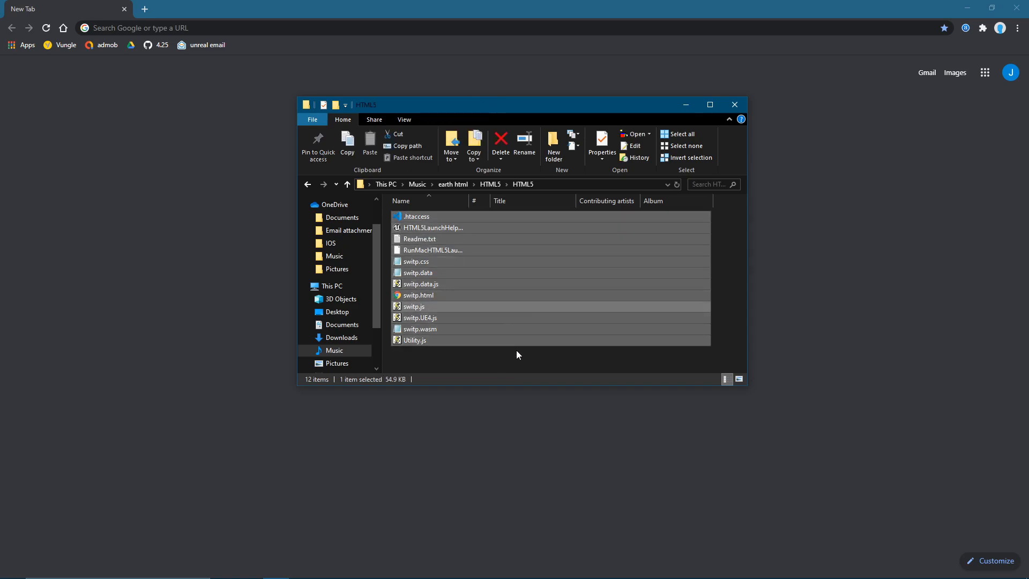
Step: Select all packaged HTML5 game files in the output folder for copying
{"action": "key", "text": "ctrl+a"}
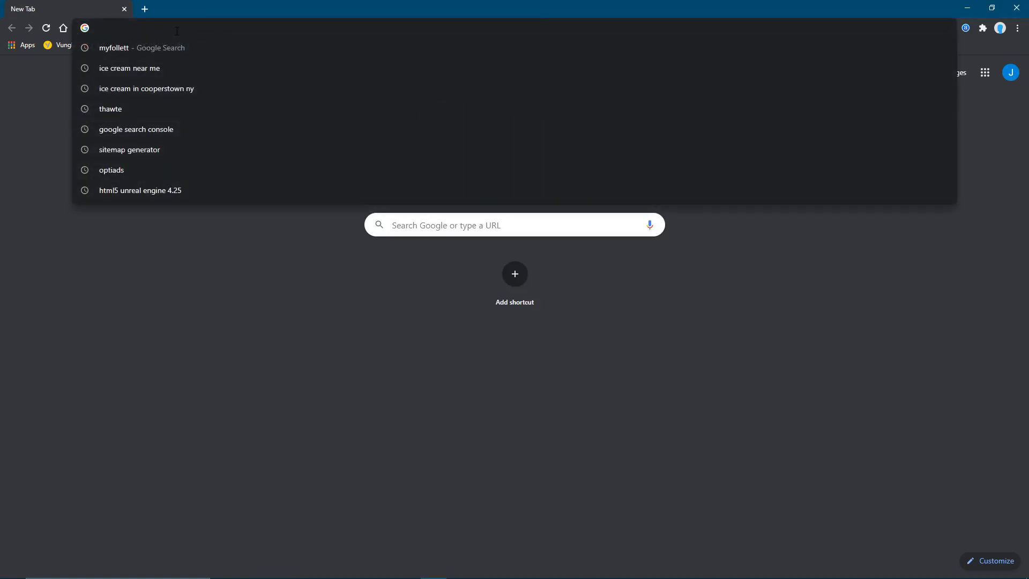
Step: Go to unrealcousinzzz.net/wp-admin to load the WordPress Dashboard
{"action": "type", "text": "unrealcousinzzz.net"}
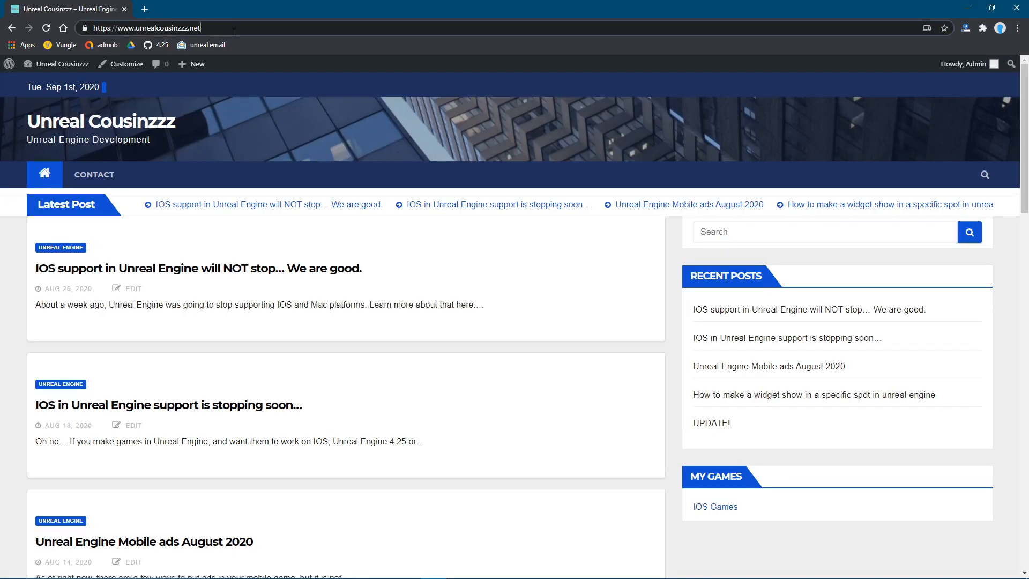
{"action": "type", "text": "wp-admin/"}
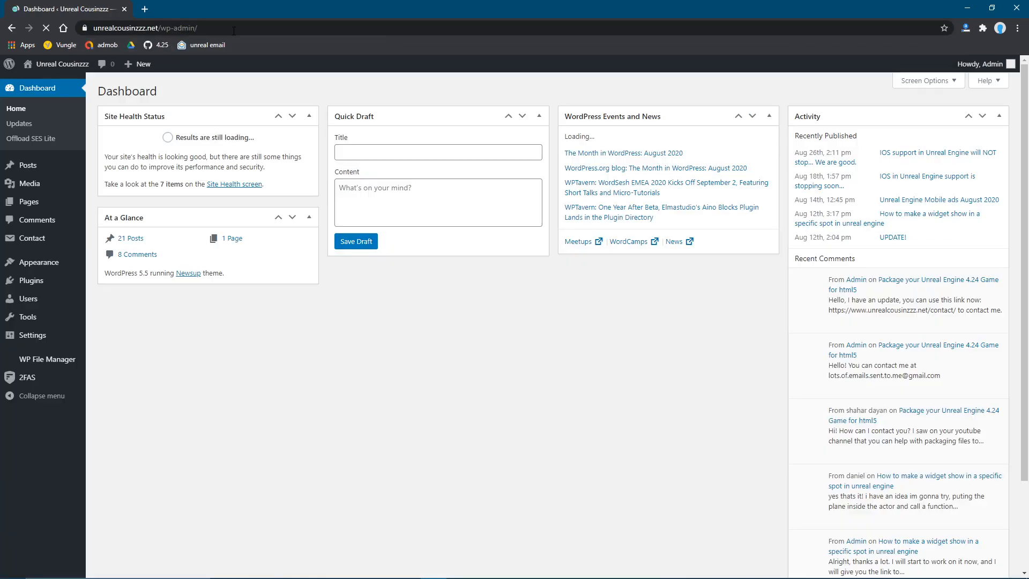
{"action": "mouse_move", "coordinate": [39, 261]}
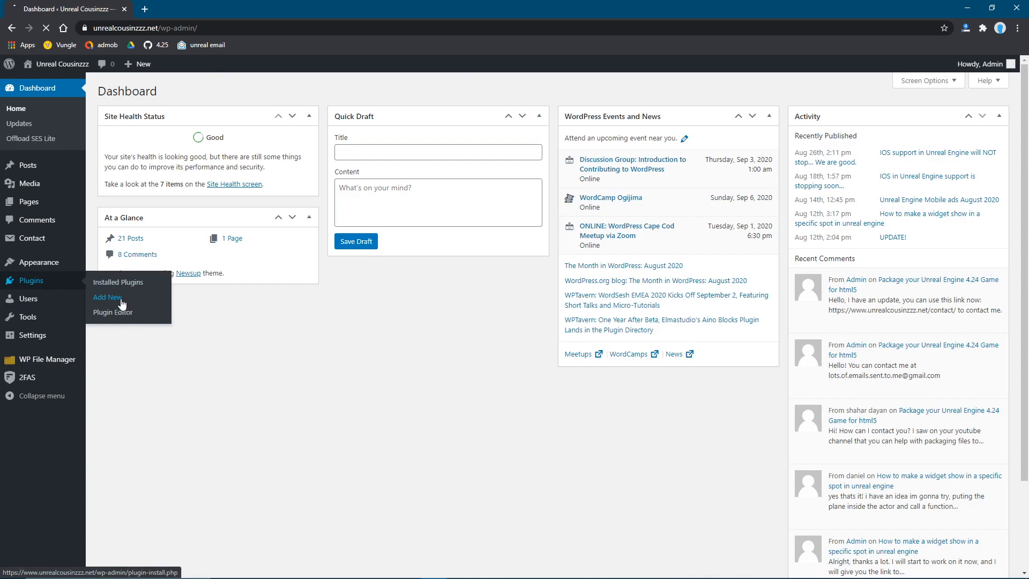
Step: Search Add Plugins for 'file manager' and confirm File Manager shows as Active
{"action": "left_click", "coordinate": [107, 297]}
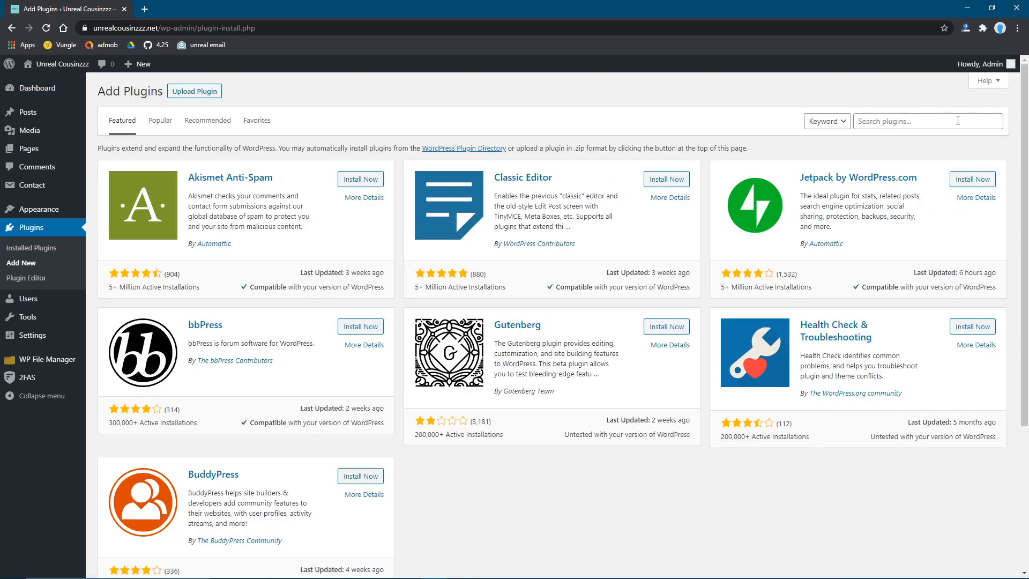
{"action": "left_click", "coordinate": [928, 120]}
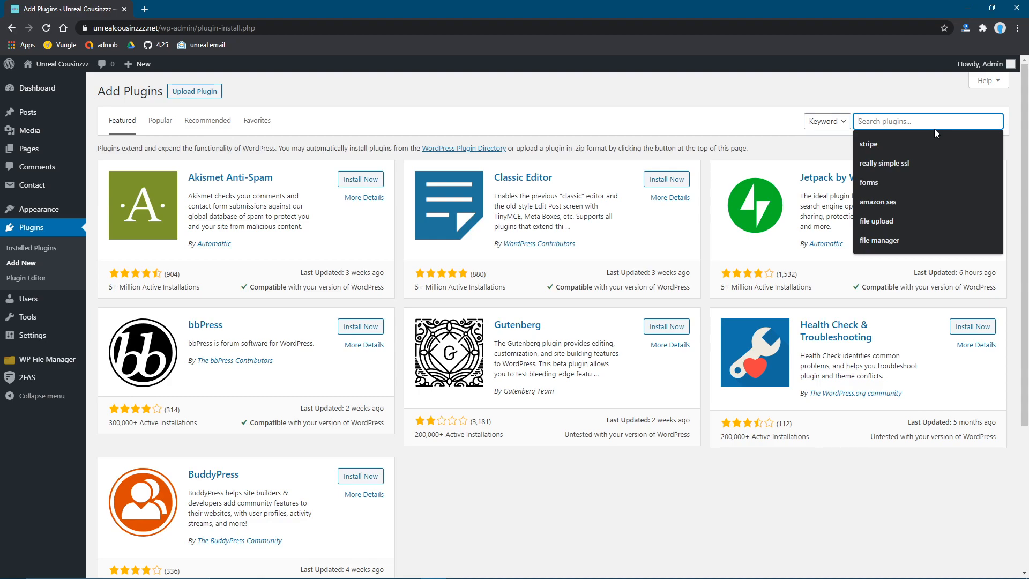
{"action": "type", "text": "file manager"}
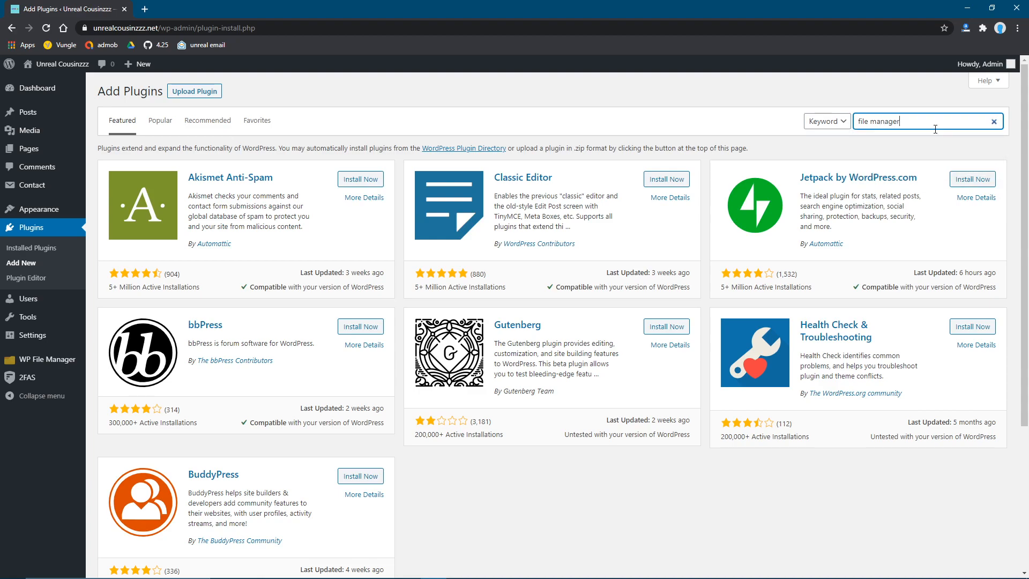
{"action": "key", "text": "Enter"}
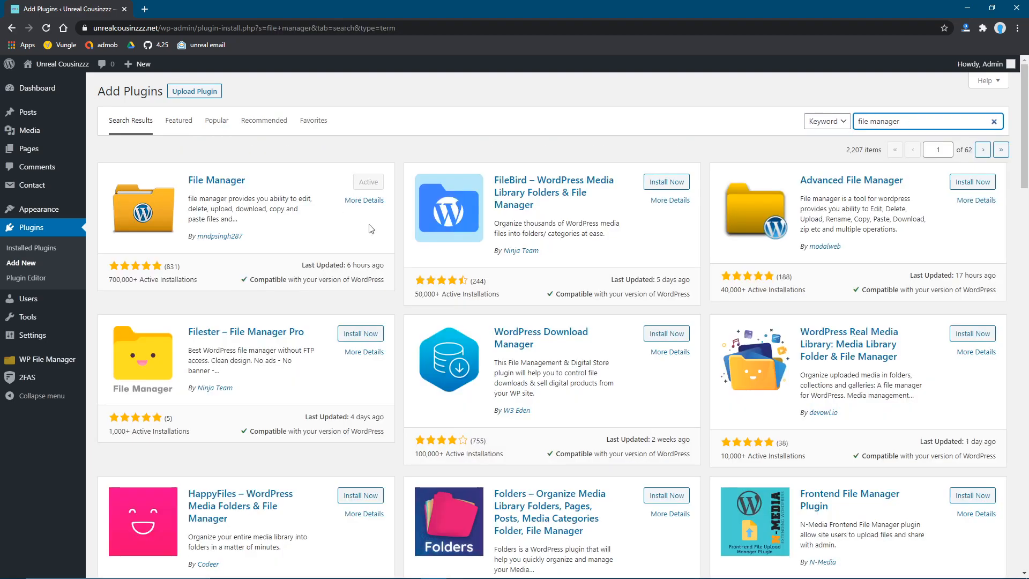
{"action": "mouse_move", "coordinate": [375, 187]}
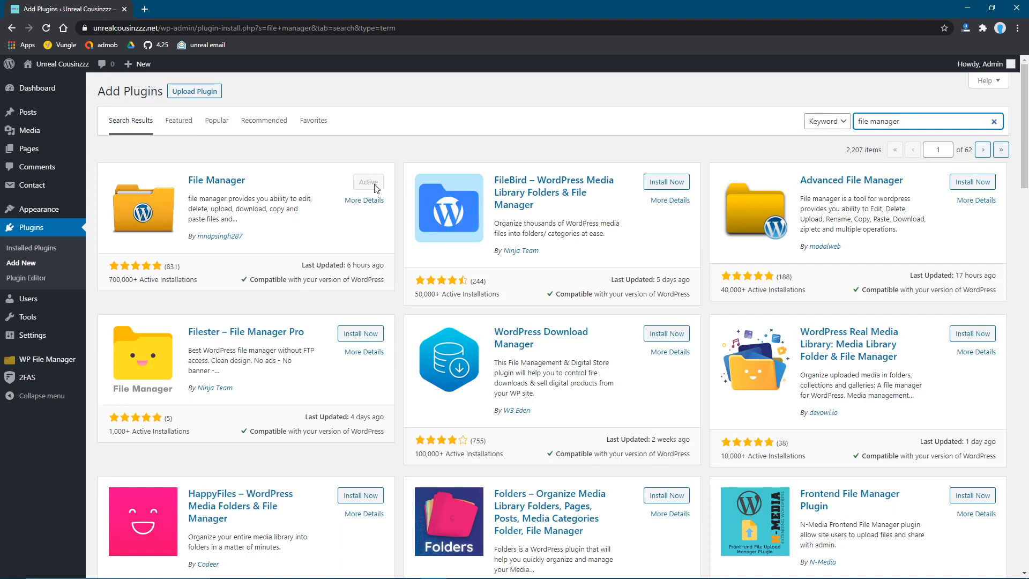
{"action": "mouse_move", "coordinate": [455, 310]}
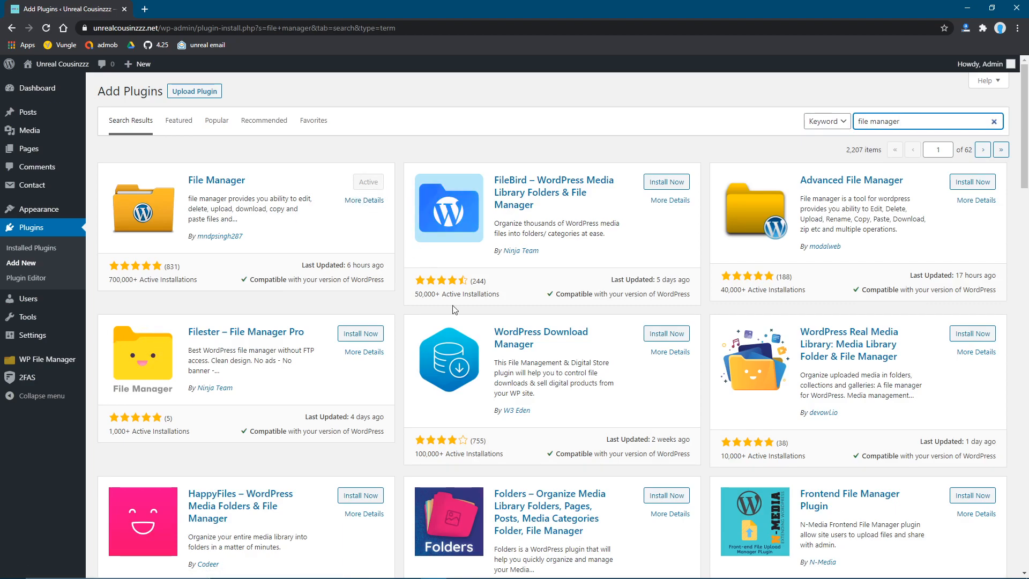
{"action": "mouse_move", "coordinate": [318, 326]}
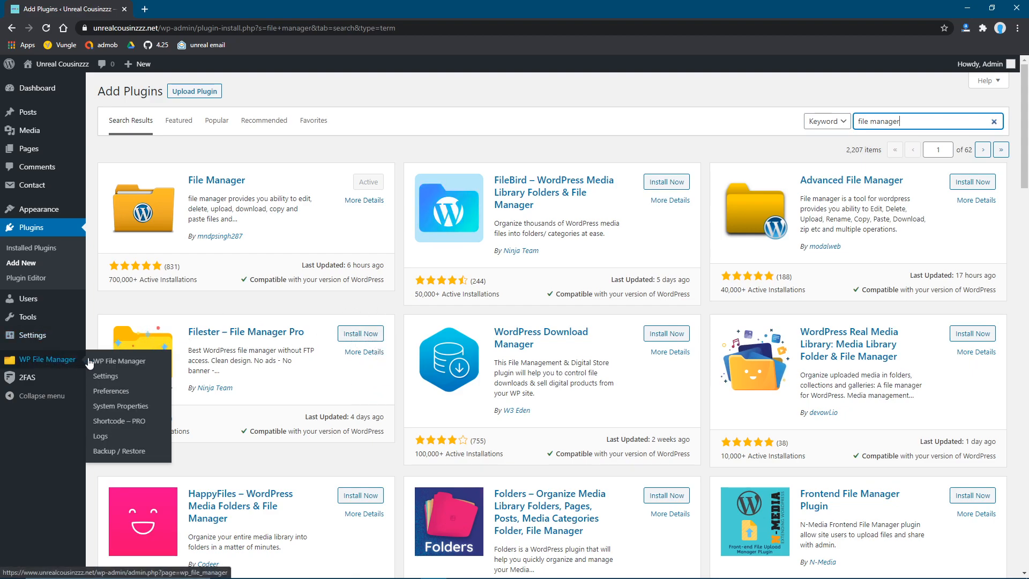
Step: Launch WP File Manager from the sidebar and browse the htdocs root listing
{"action": "left_click", "coordinate": [119, 360]}
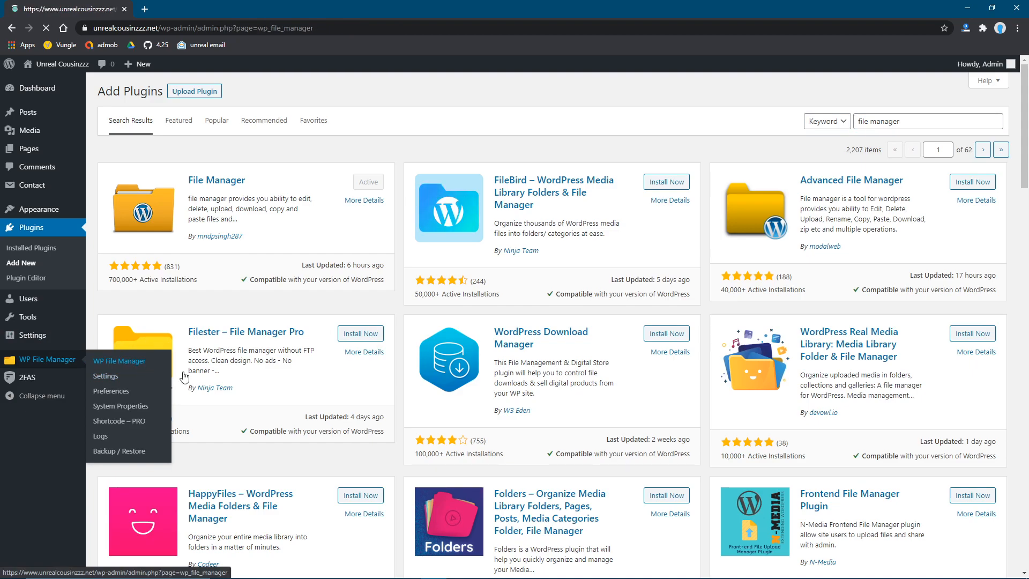
{"action": "left_click", "coordinate": [119, 360]}
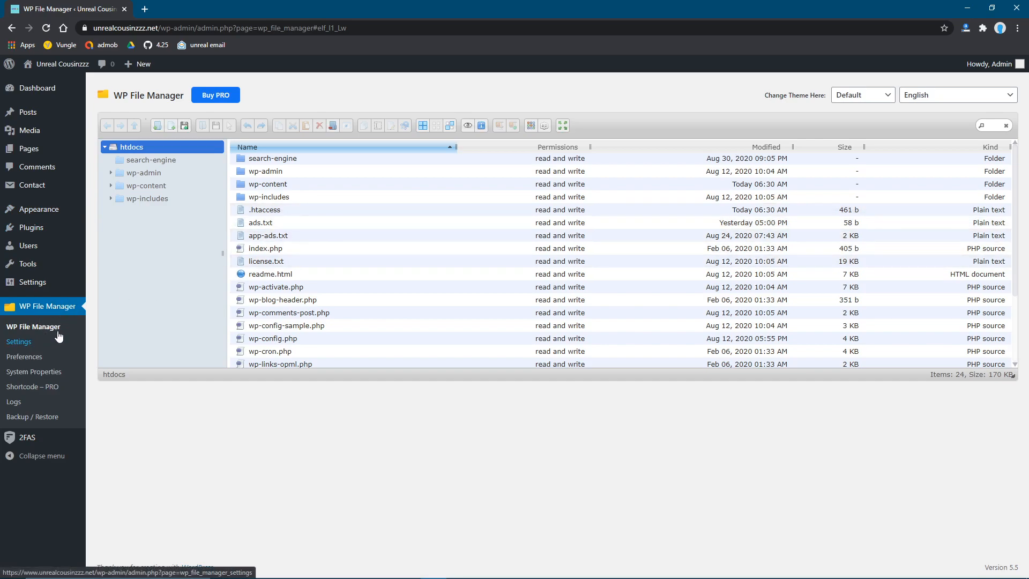
{"action": "mouse_move", "coordinate": [358, 354]}
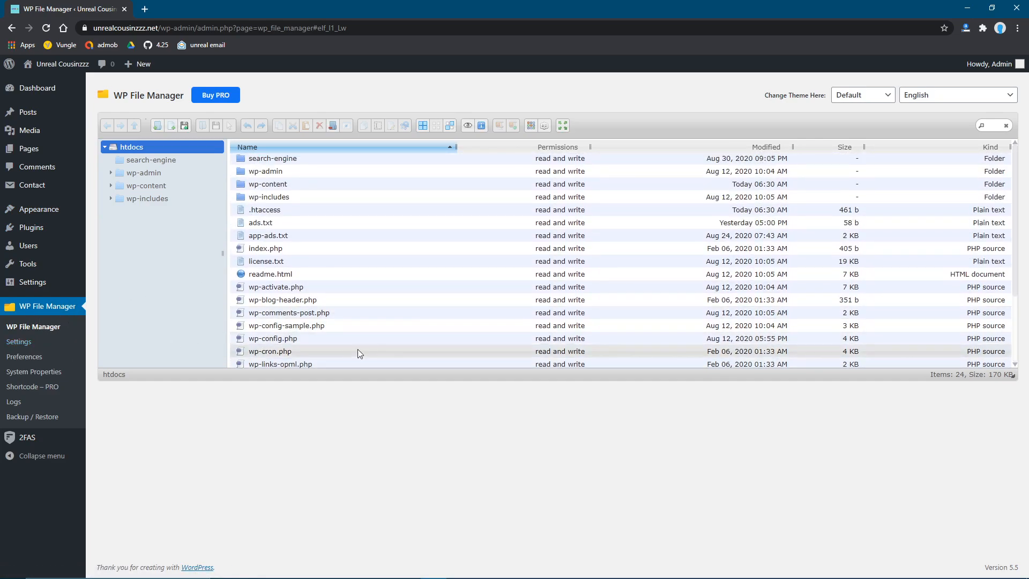
{"action": "scroll", "scroll_direction": "down", "scroll_amount": 3}
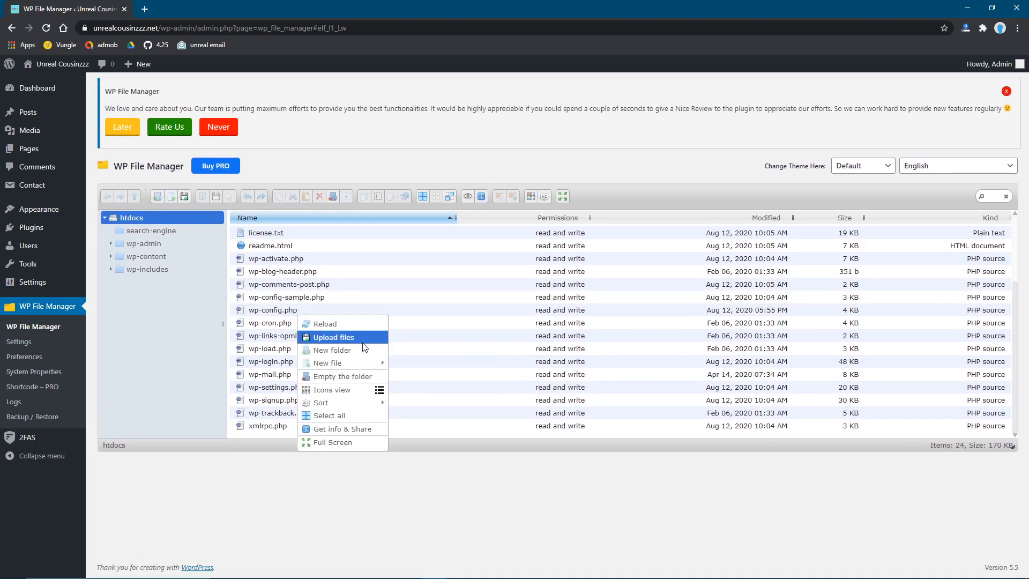
Step: Create a new folder named 'swipe' in htdocs and enter it
{"action": "left_click", "coordinate": [332, 350]}
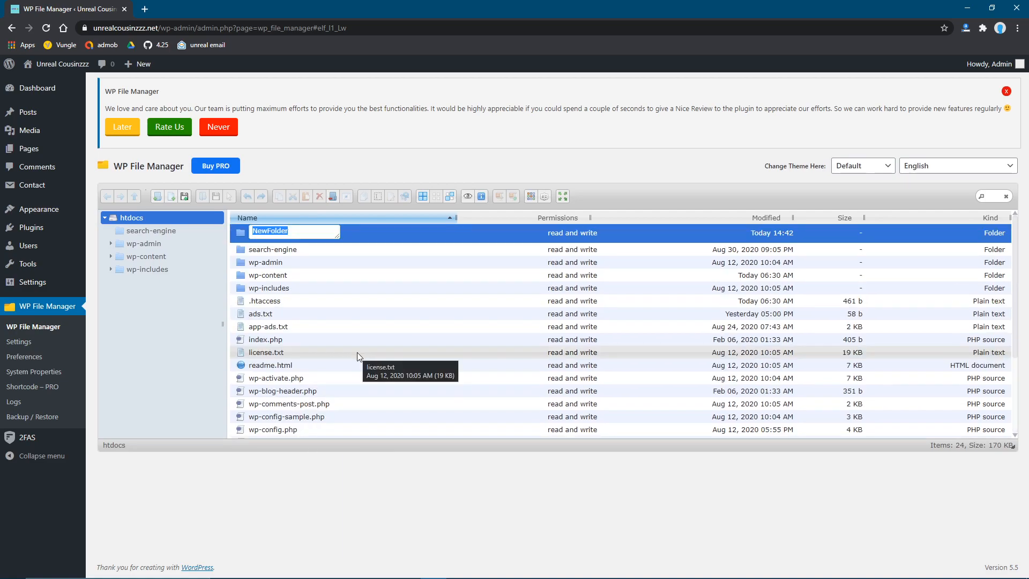
{"action": "type", "text": "swi"}
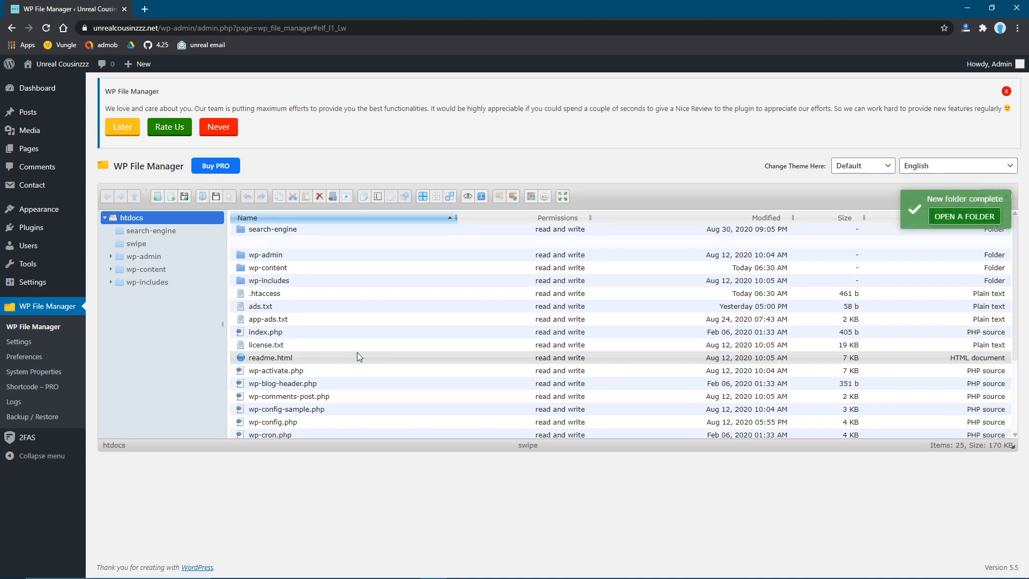
{"action": "left_click", "coordinate": [279, 243]}
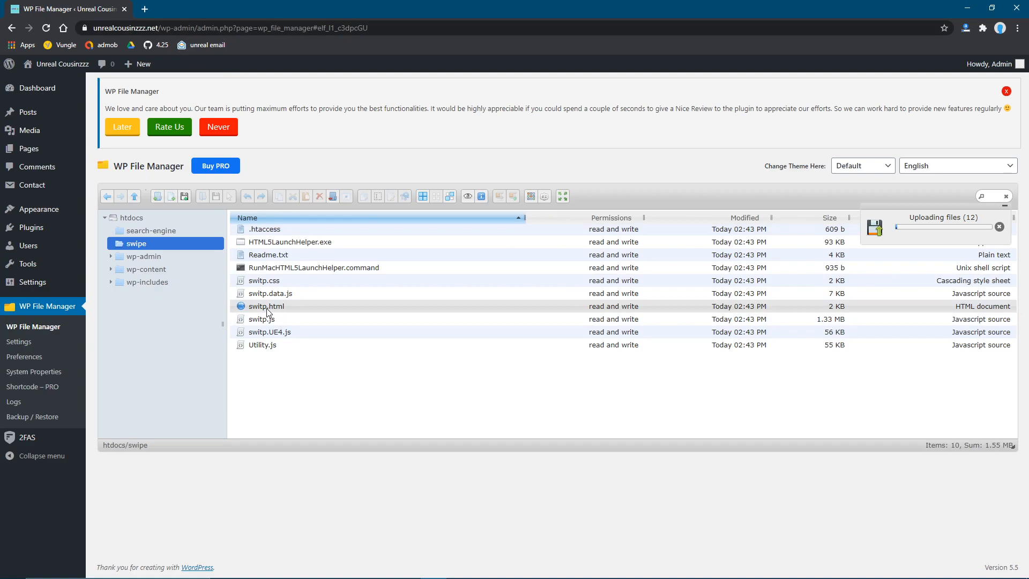
{"action": "mouse_move", "coordinate": [278, 313]}
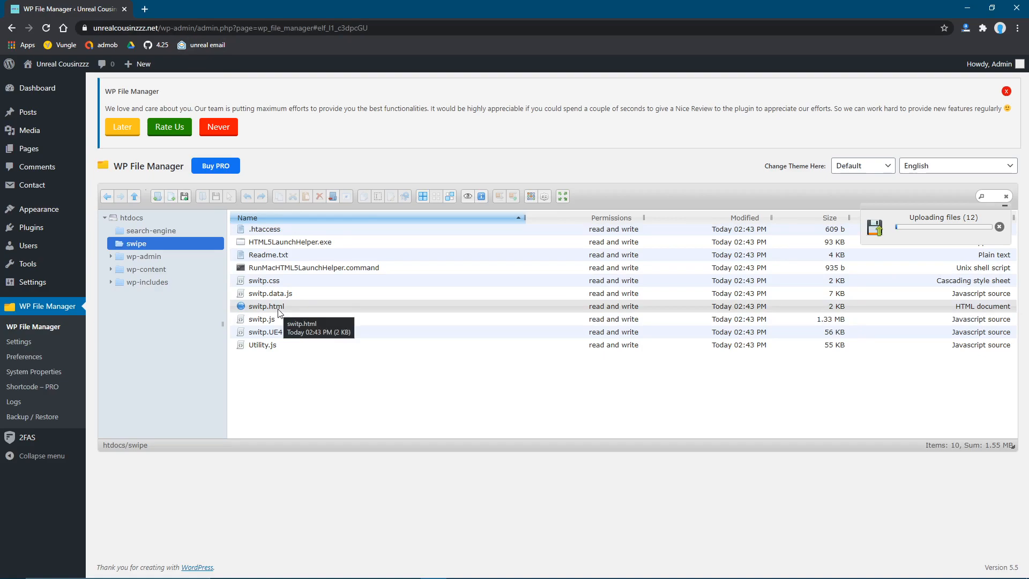
{"action": "mouse_move", "coordinate": [267, 329]}
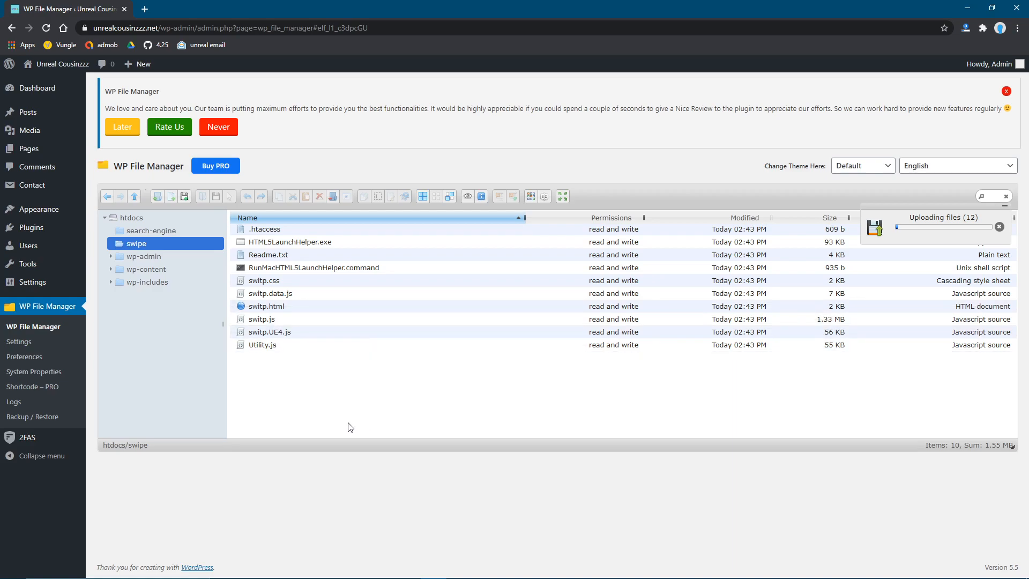
{"action": "mouse_move", "coordinate": [396, 411]}
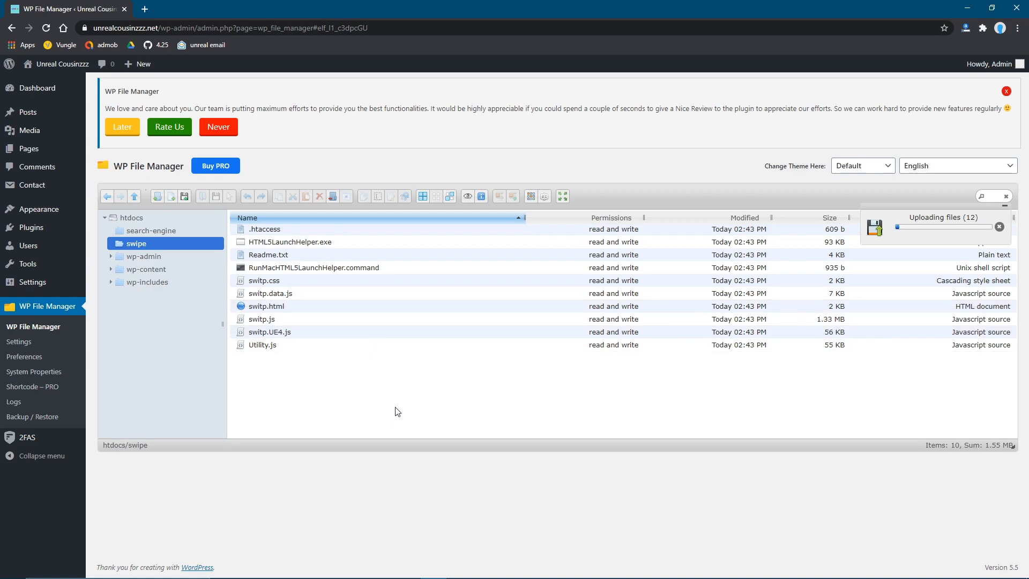
{"action": "mouse_move", "coordinate": [232, 408]}
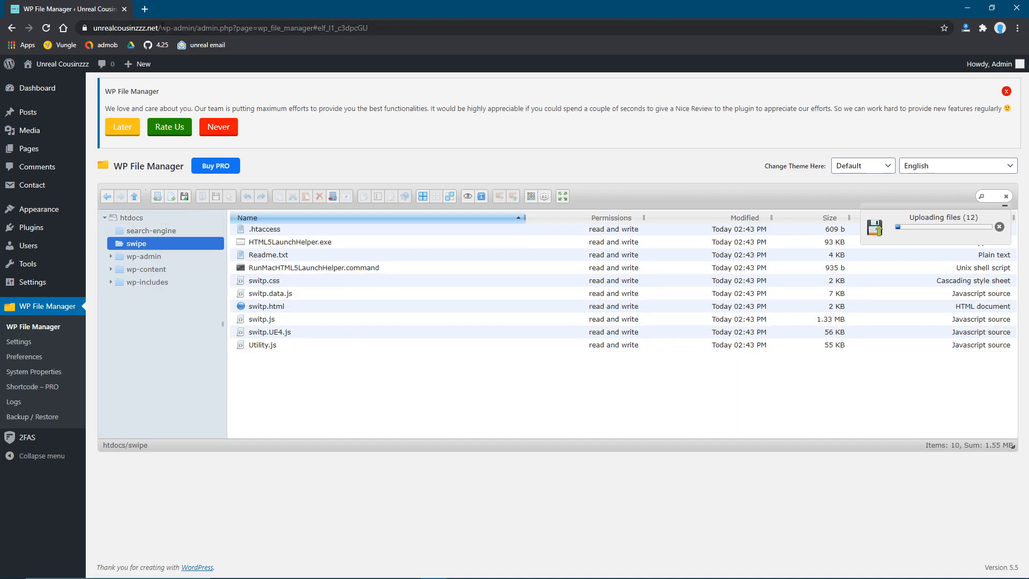
{"action": "mouse_move", "coordinate": [125, 256]}
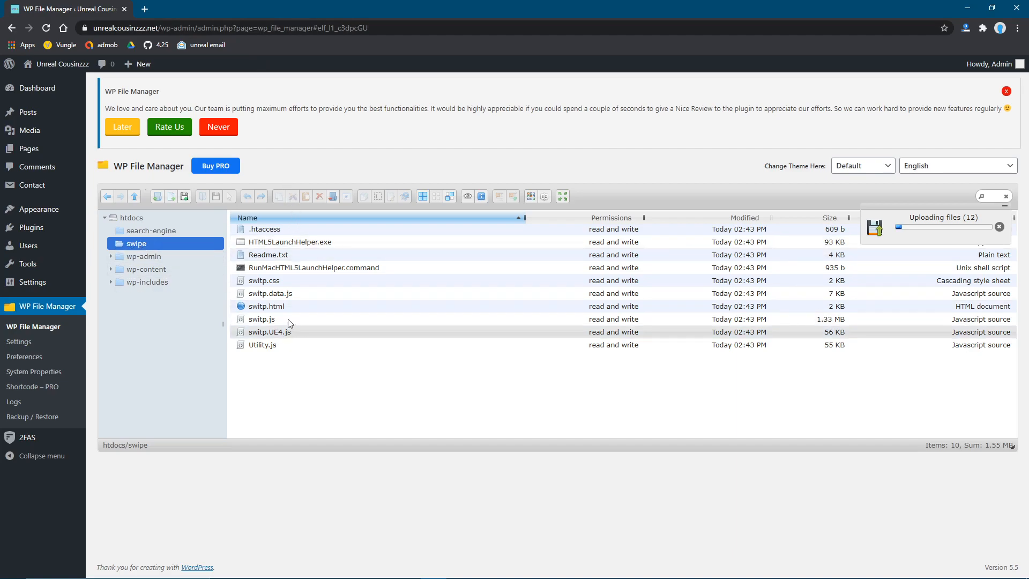
{"action": "mouse_move", "coordinate": [816, 258]}
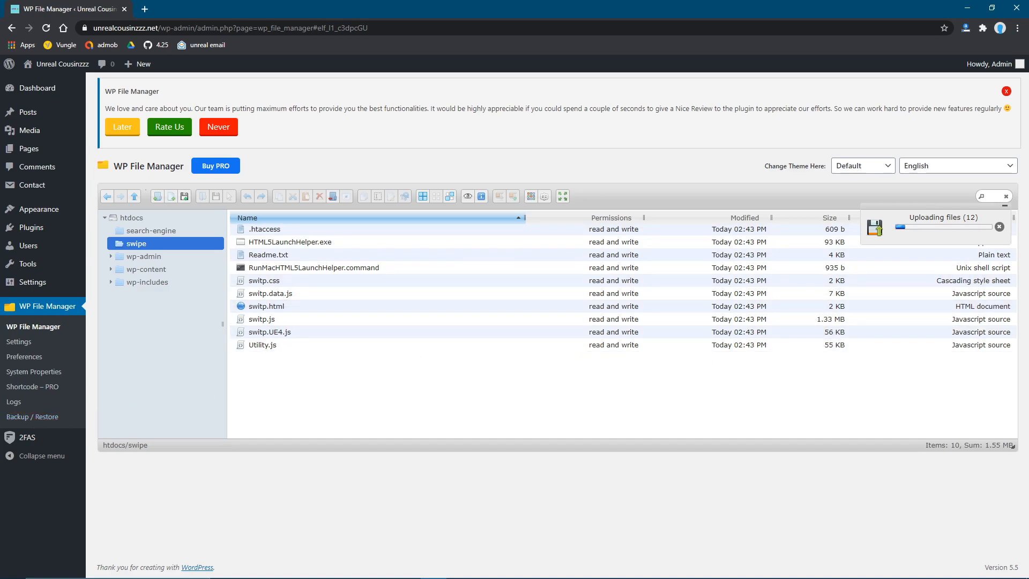
{"action": "mouse_move", "coordinate": [17, 500]}
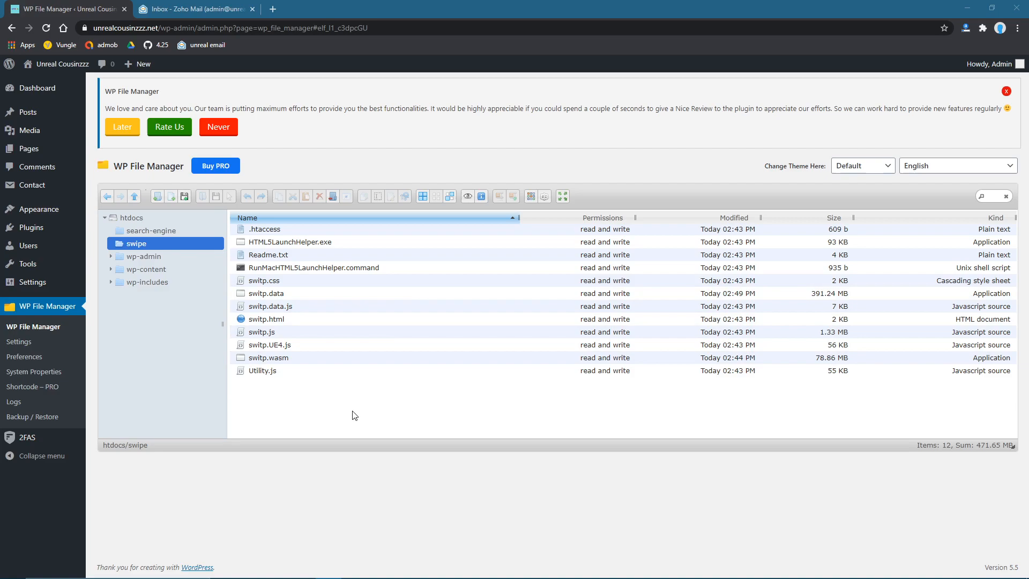
{"action": "mouse_move", "coordinate": [313, 275]}
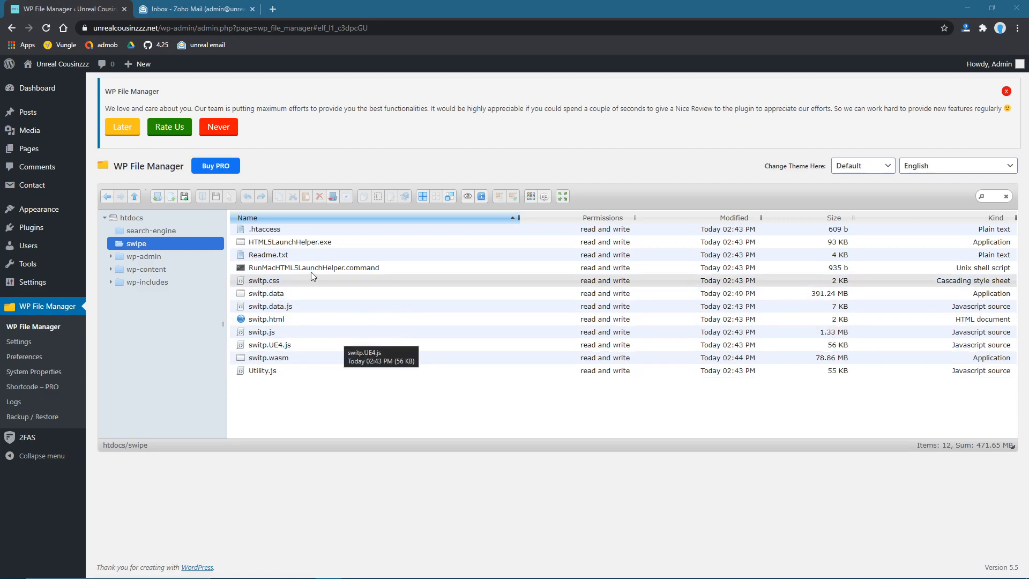
Step: Delete RunMacHTML5LaunchHelper.command from the swipe folder, confirming removal
{"action": "left_click", "coordinate": [313, 268]}
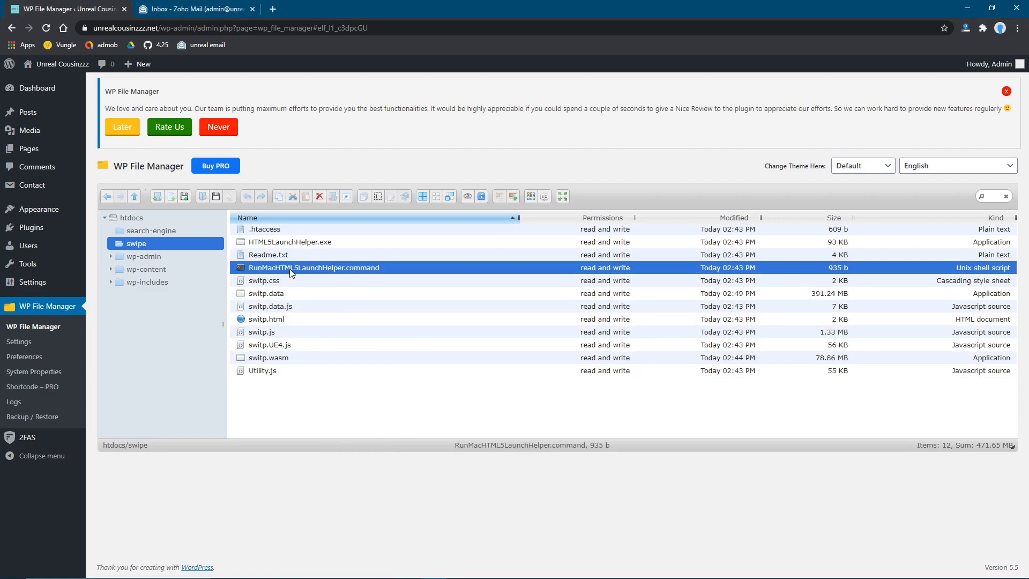
{"action": "left_click", "coordinate": [320, 197]}
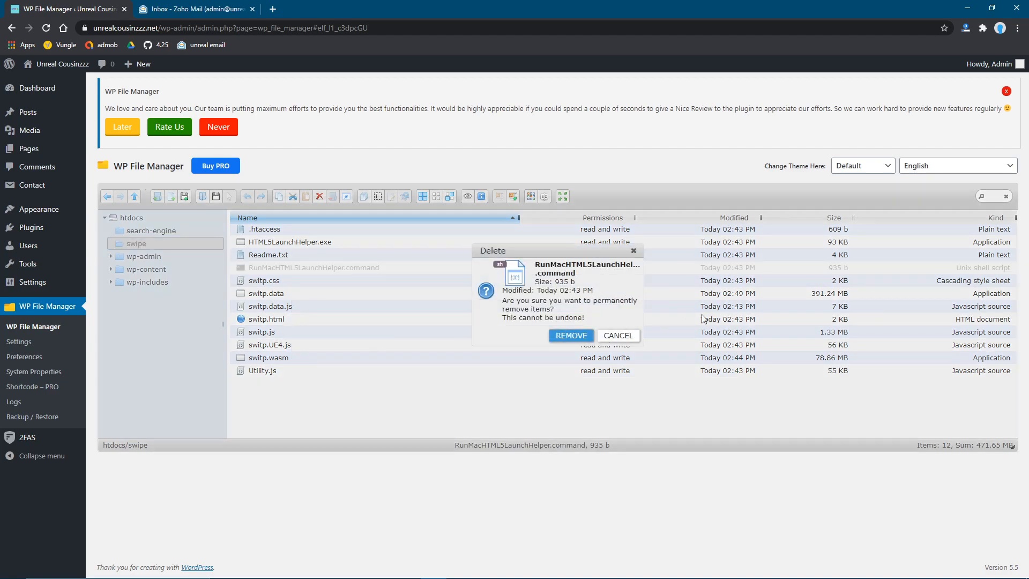
{"action": "left_click", "coordinate": [570, 336]}
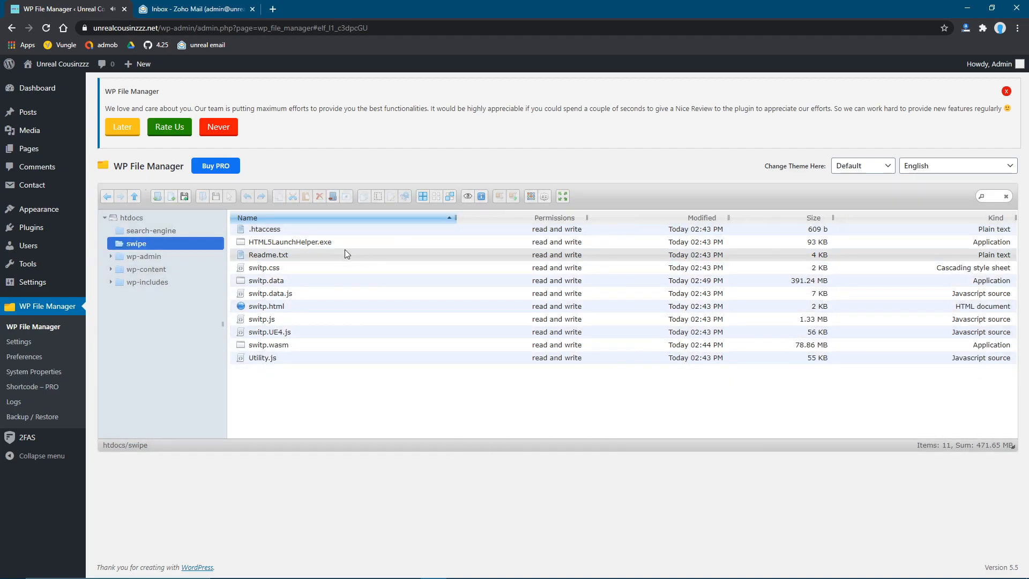
Step: Delete HTML5LaunchHelper.exe from the swipe folder, confirming removal
{"action": "right_click", "coordinate": [290, 242]}
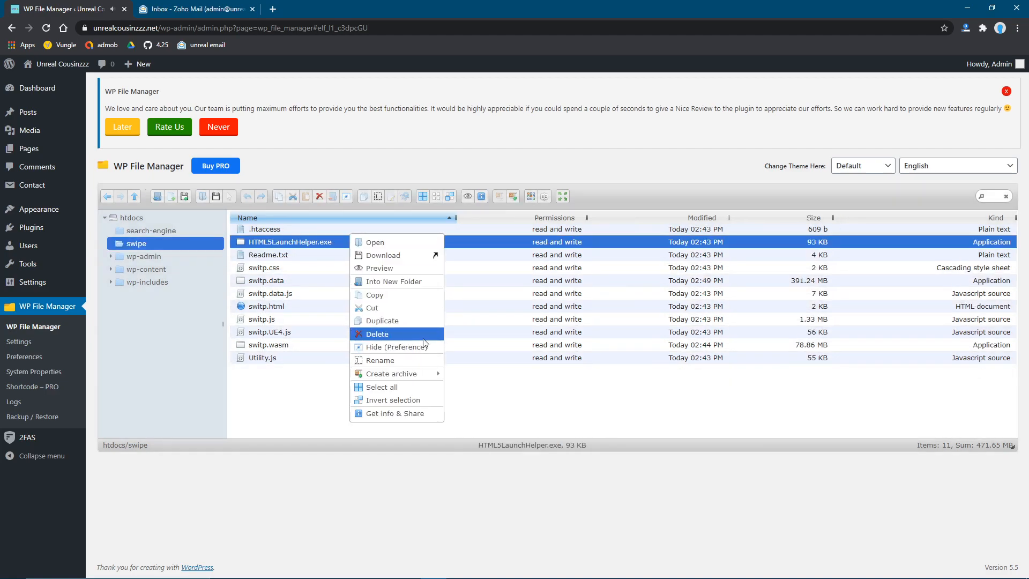
{"action": "left_click", "coordinate": [377, 335]}
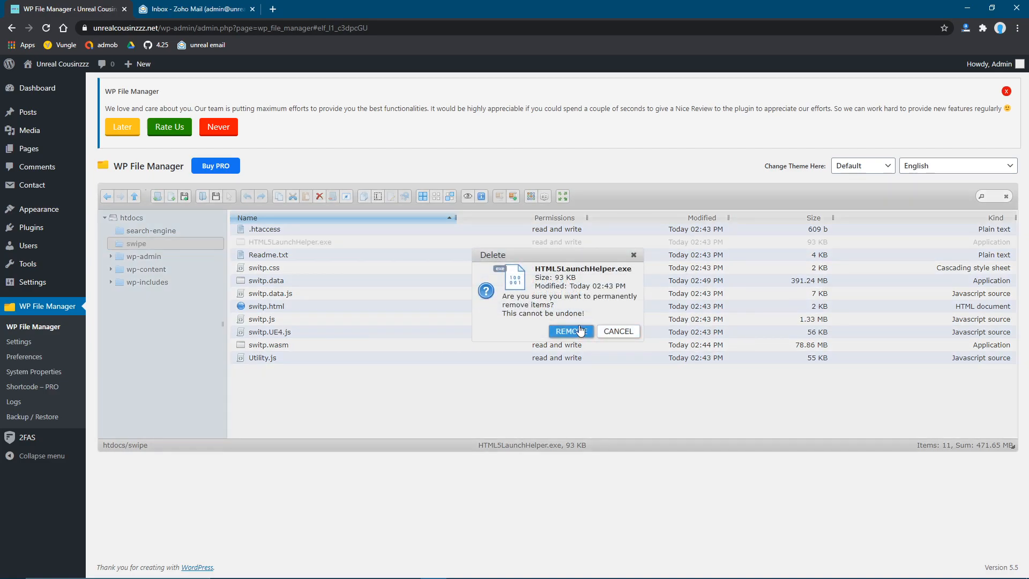
{"action": "left_click", "coordinate": [571, 331]}
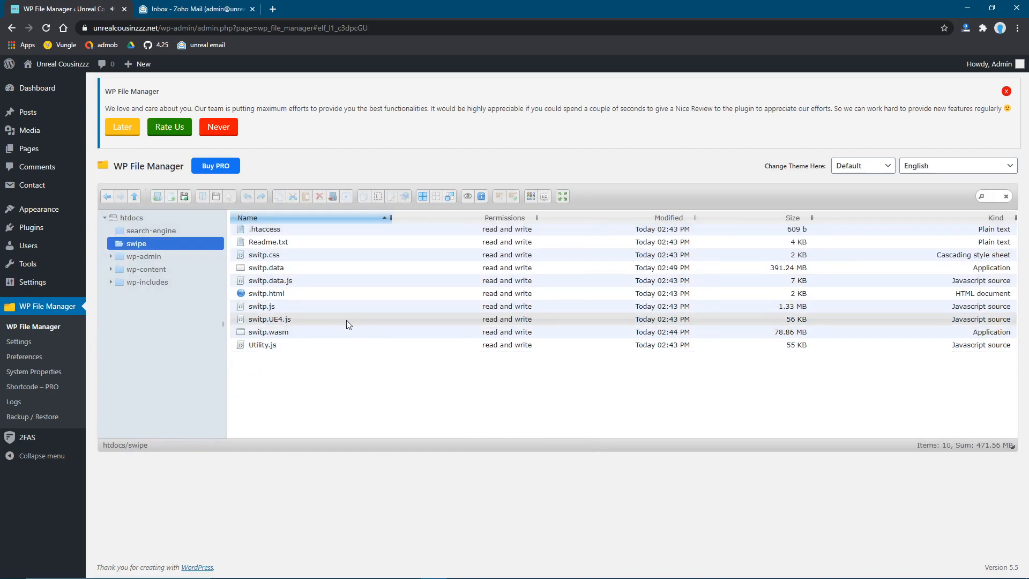
Step: Delete Readme.txt from the swipe folder, confirming removal
{"action": "left_click", "coordinate": [268, 242]}
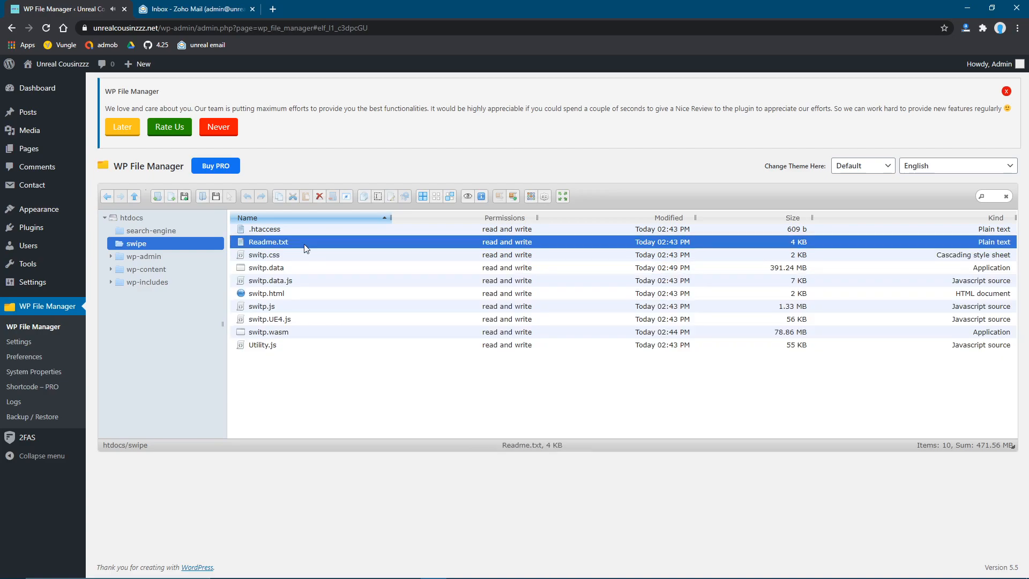
{"action": "left_click", "coordinate": [320, 196]}
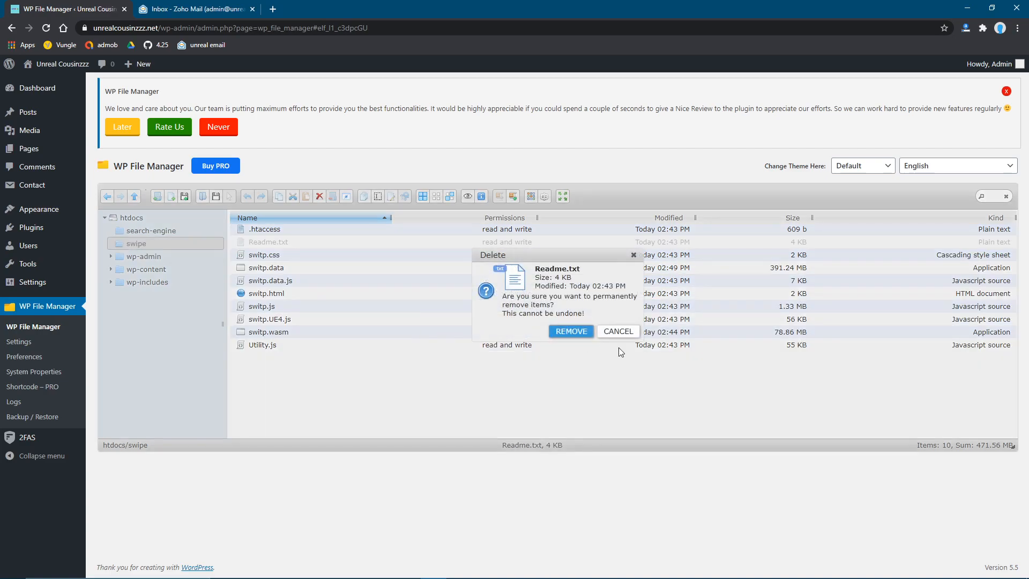
{"action": "left_click", "coordinate": [570, 331]}
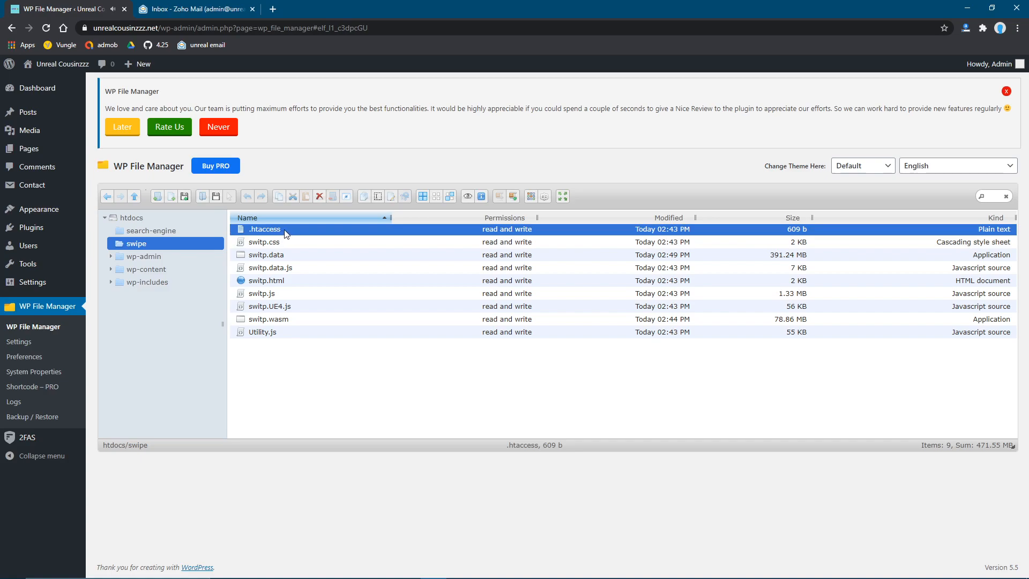
Step: Start deleting .htaccess but cancel, keeping the file in the swipe folder
{"action": "right_click", "coordinate": [263, 229]}
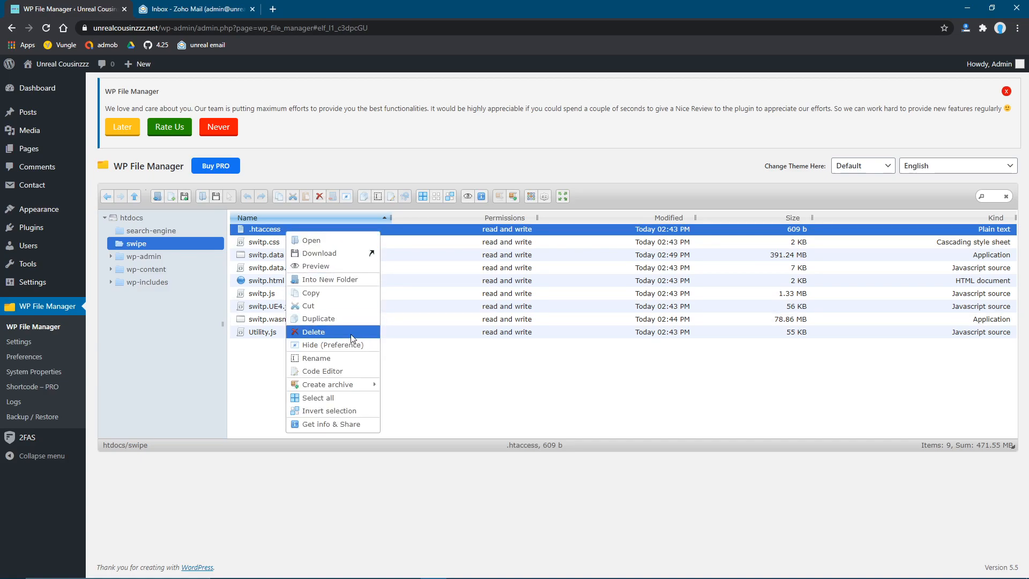
{"action": "left_click", "coordinate": [313, 333]}
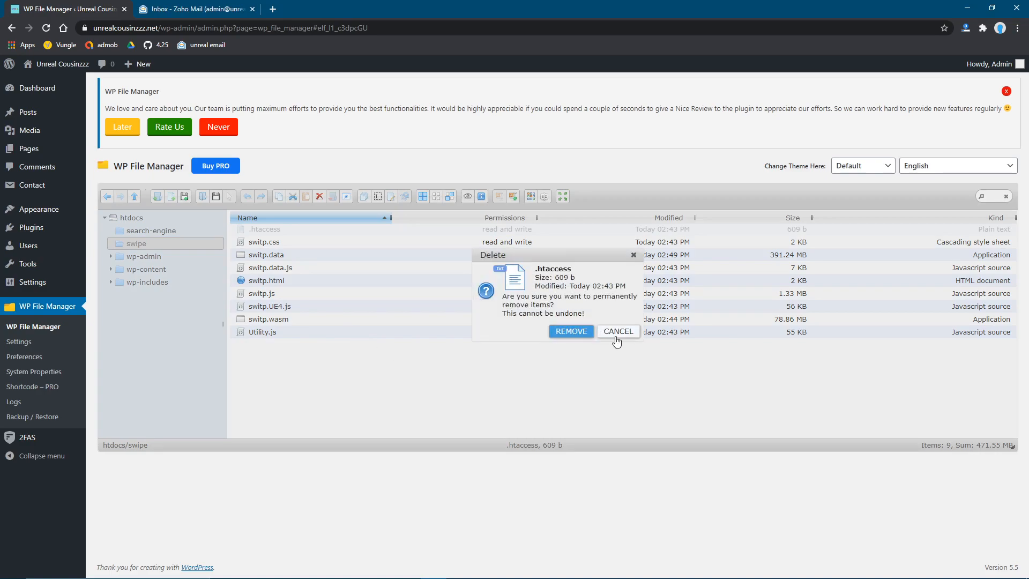
{"action": "left_click", "coordinate": [617, 331]}
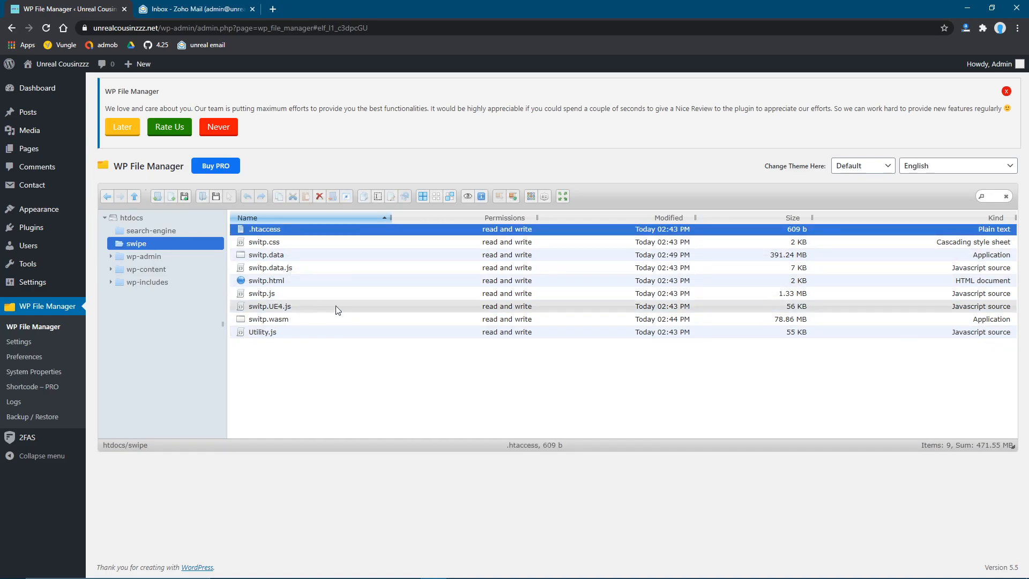
Step: Show Get info & Share for switp.html and launch the game page from its link
{"action": "left_click", "coordinate": [266, 281]}
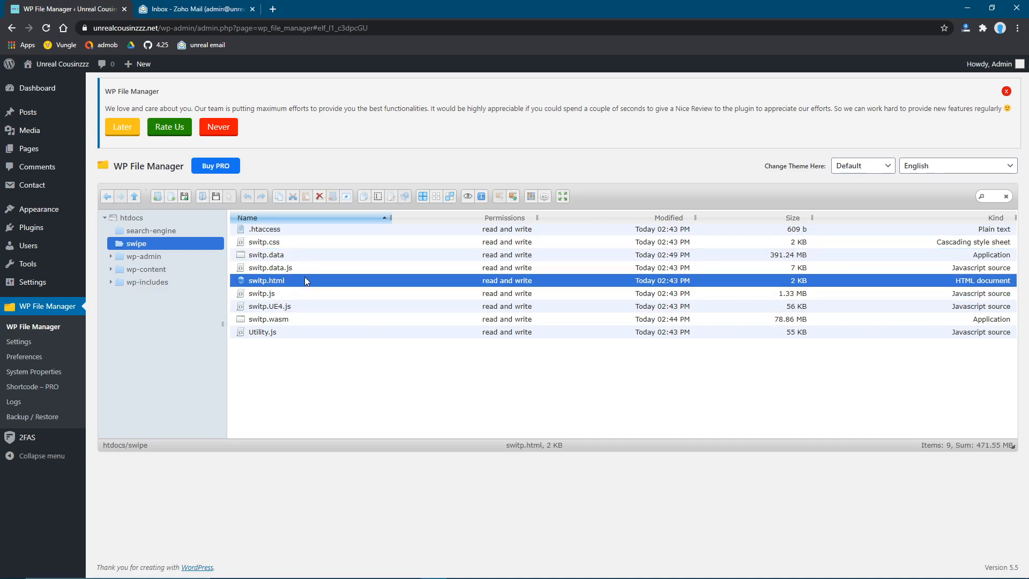
{"action": "right_click", "coordinate": [266, 281]}
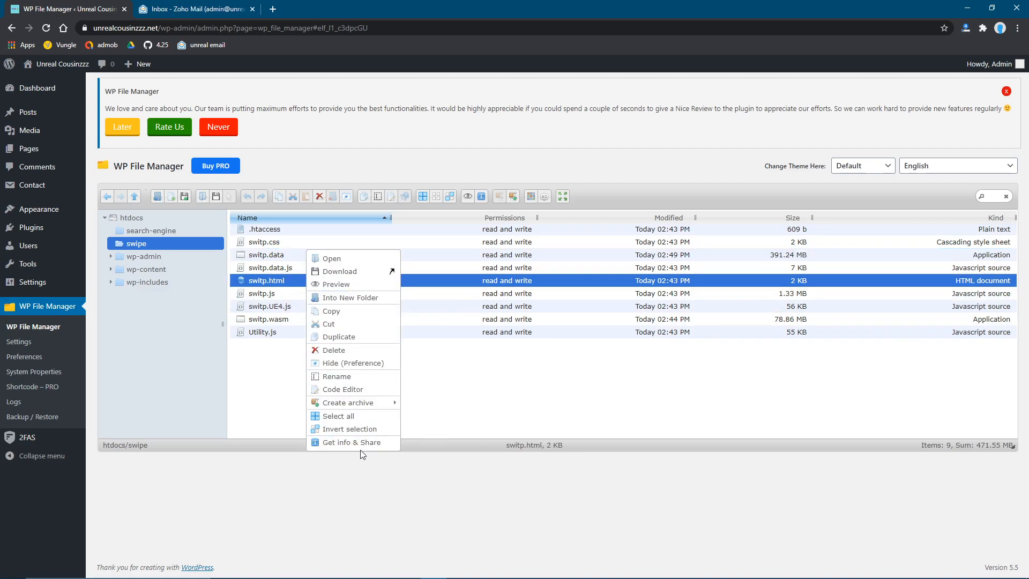
{"action": "left_click", "coordinate": [352, 441]}
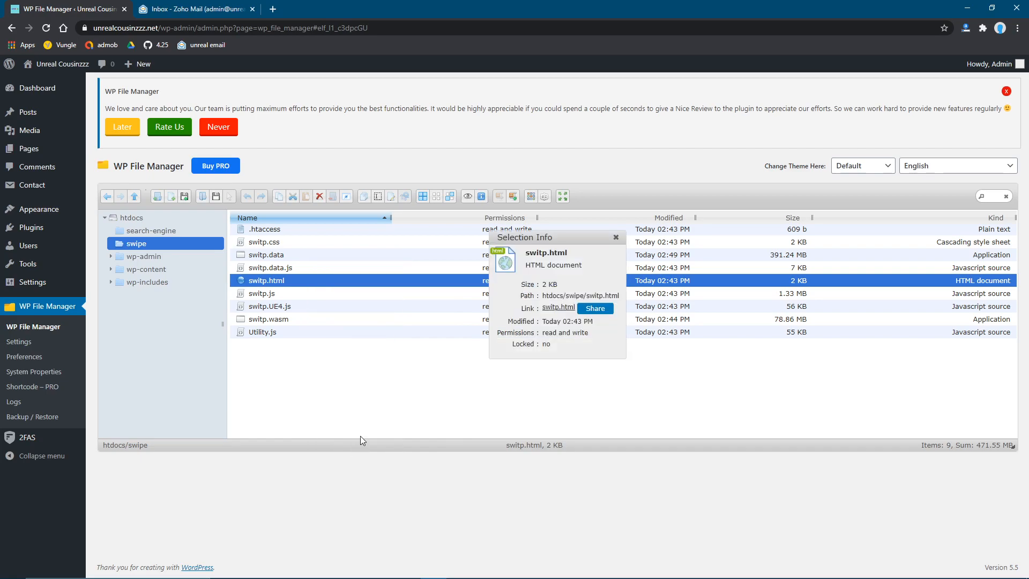
{"action": "left_click", "coordinate": [557, 307]}
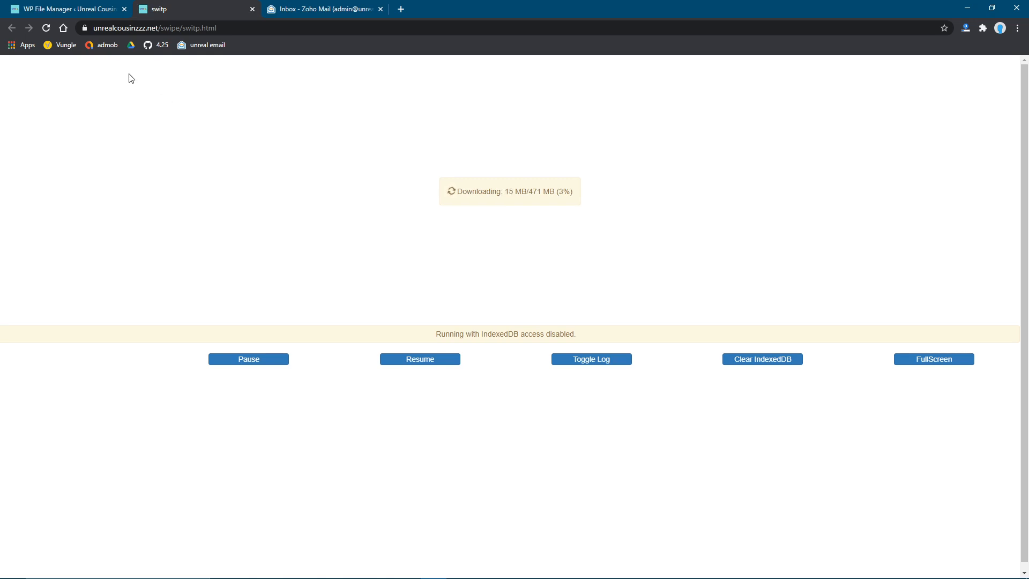
{"action": "mouse_move", "coordinate": [323, 123]}
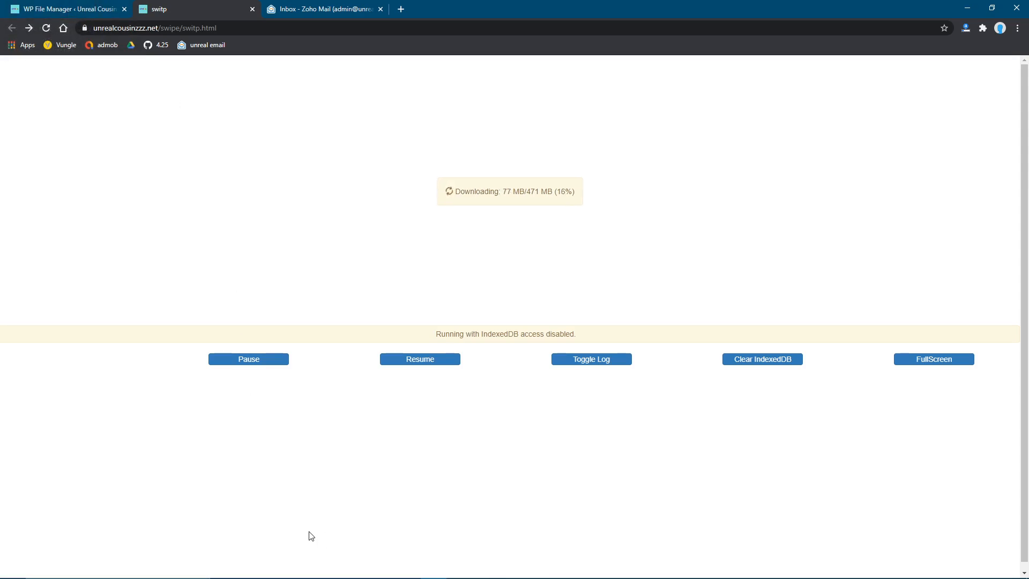
{"action": "mouse_move", "coordinate": [637, 314]}
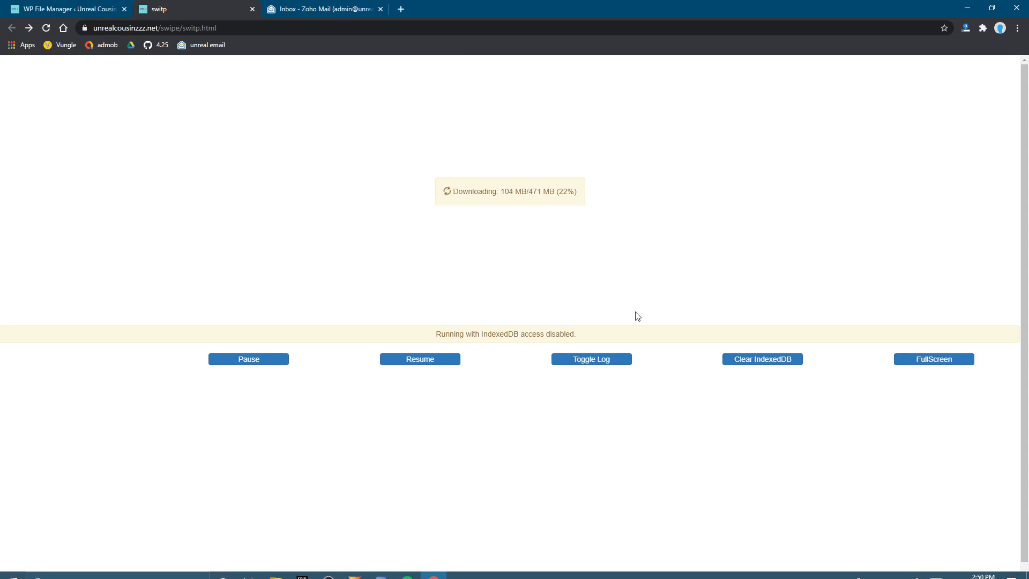
{"action": "mouse_move", "coordinate": [17, 489]}
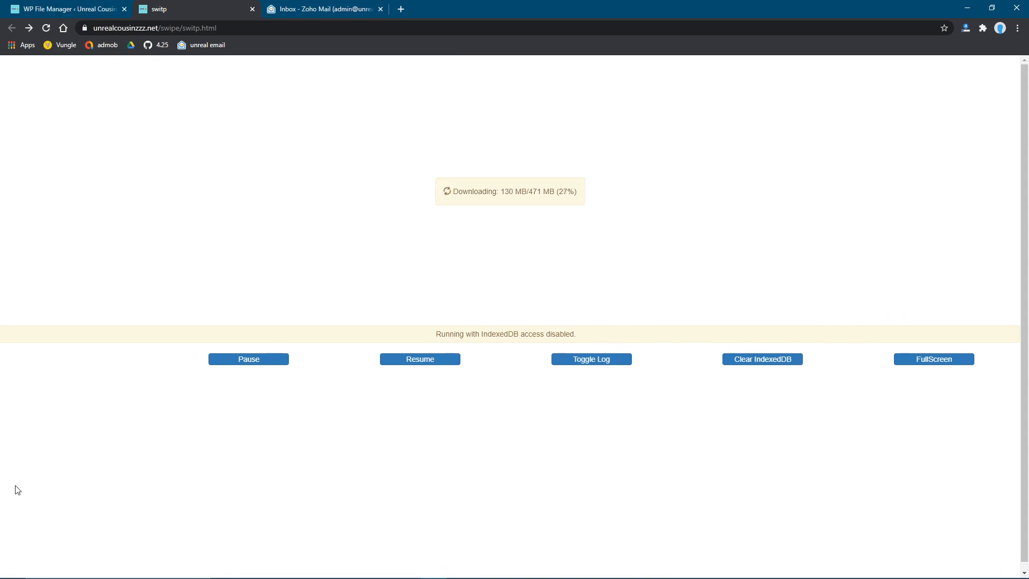
{"action": "mouse_move", "coordinate": [124, 510]}
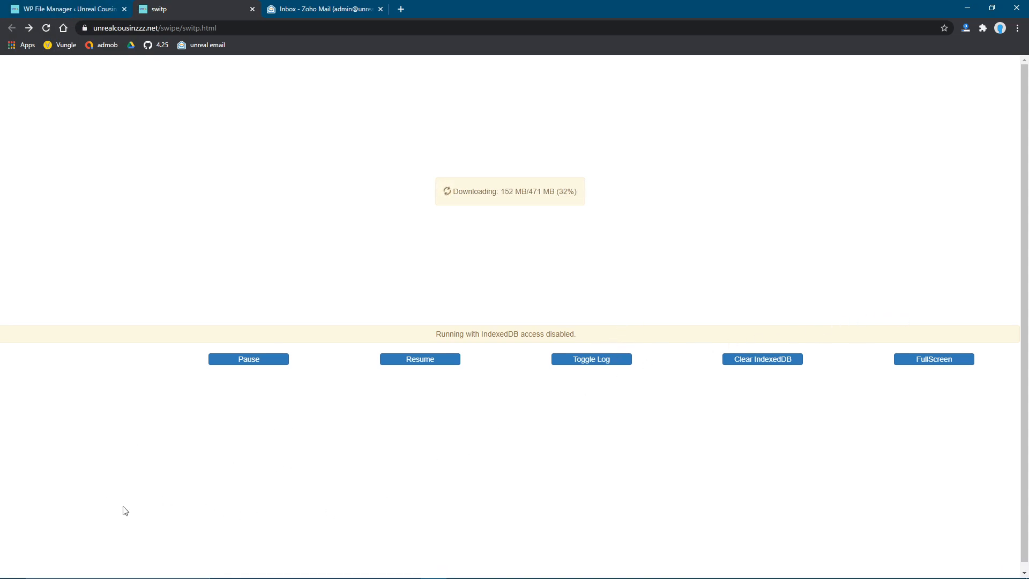